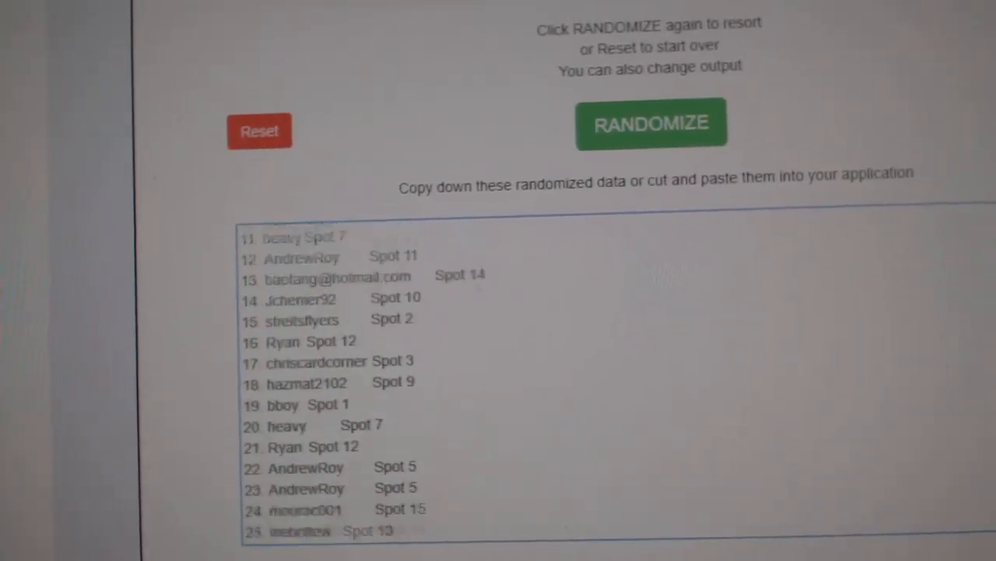
# Select the entire randomized list of participant names and spot numbers for copying
pyautogui.click(651, 122)
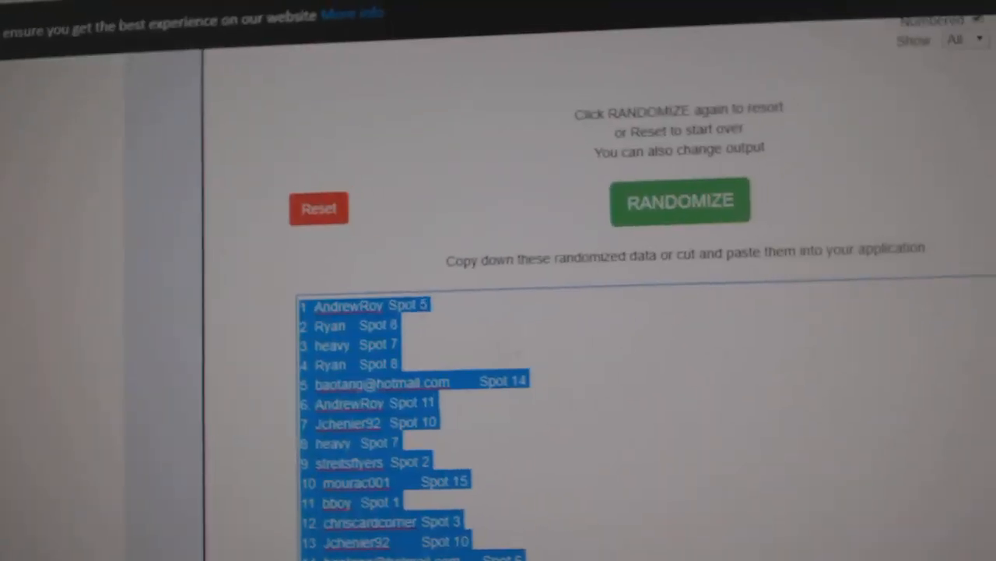
# Select all entries of the randomized NHL team cities list for copying
pyautogui.click(679, 199)
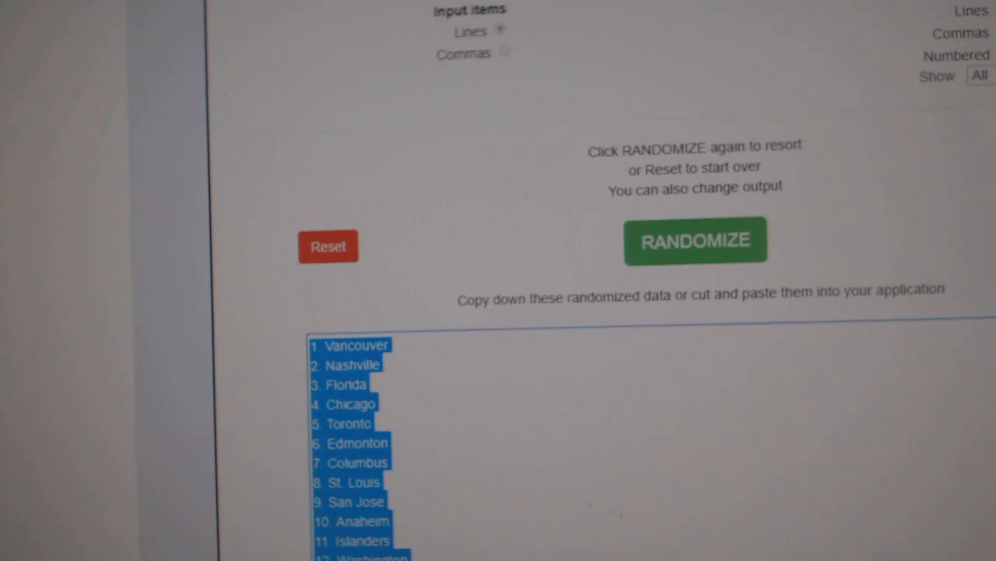
pyautogui.click(694, 240)
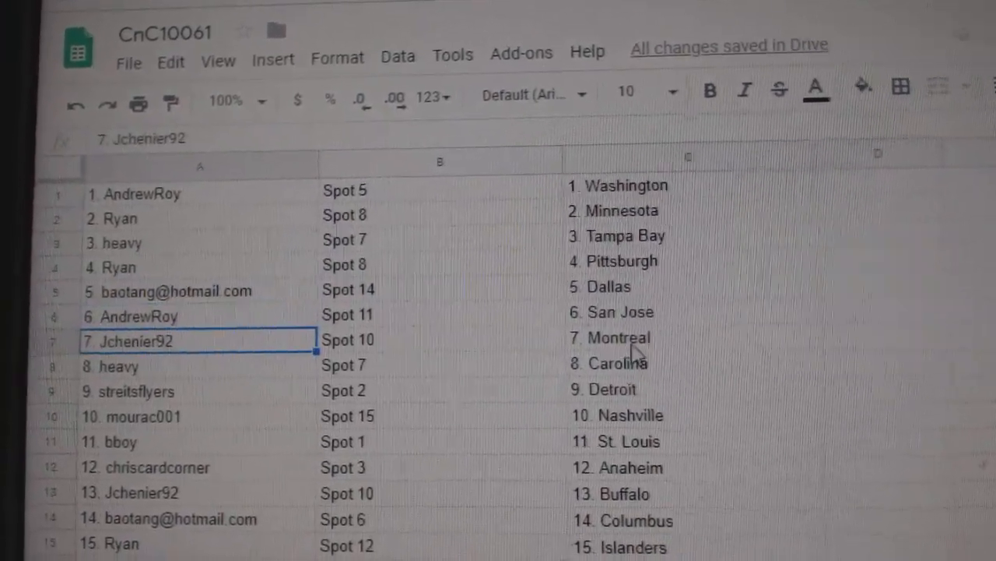
pyautogui.scroll(-3)
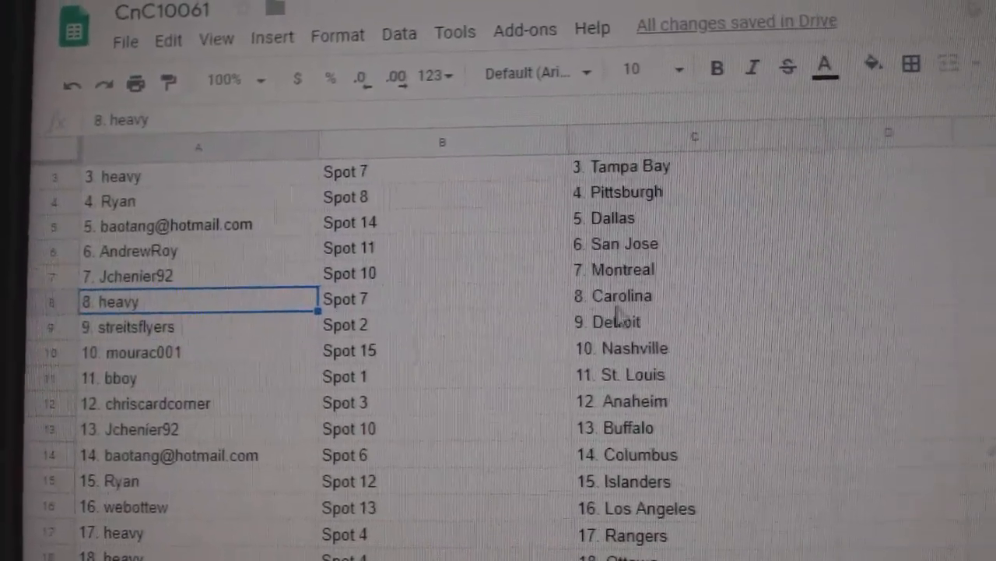
pyautogui.click(140, 346)
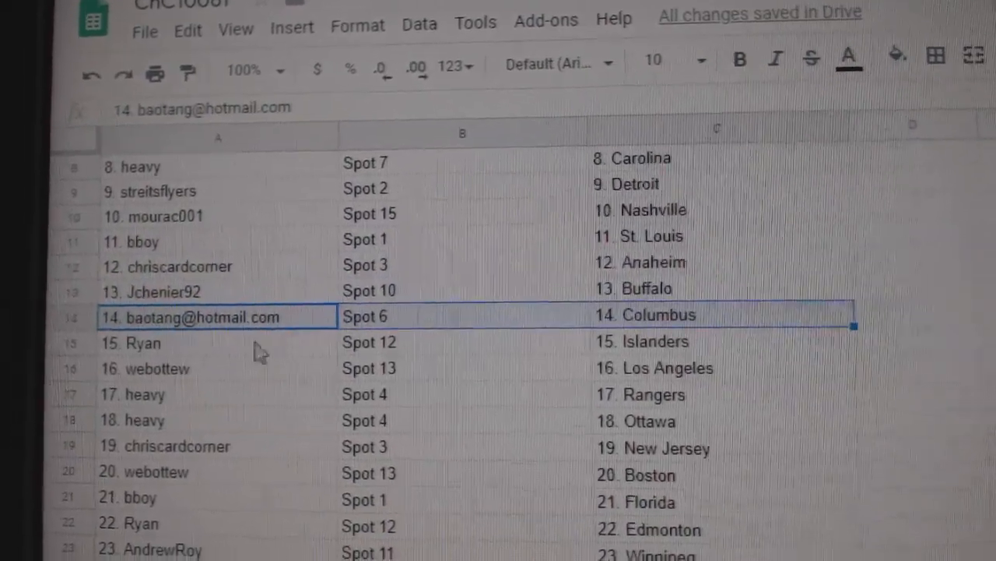
pyautogui.click(225, 369)
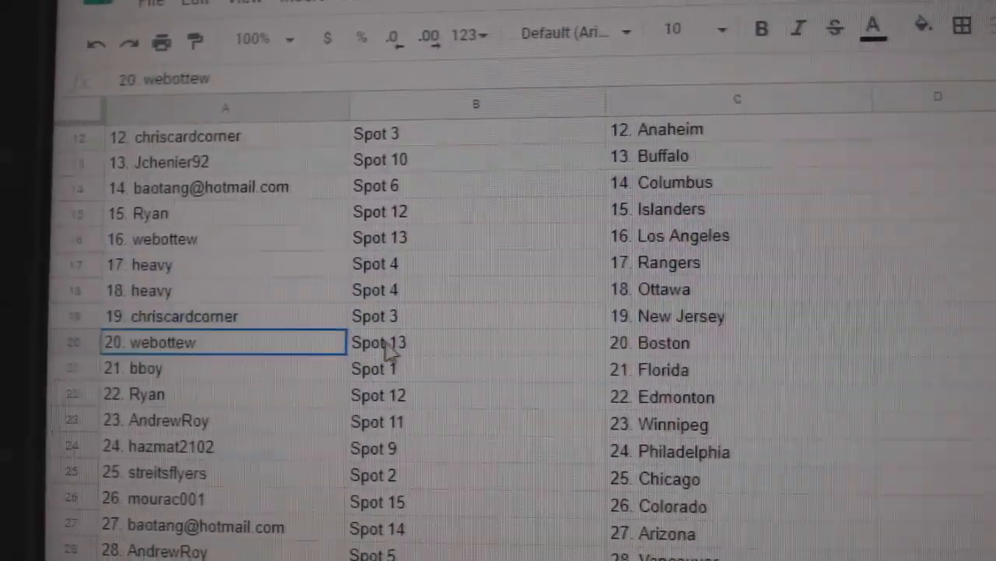
pyautogui.click(210, 375)
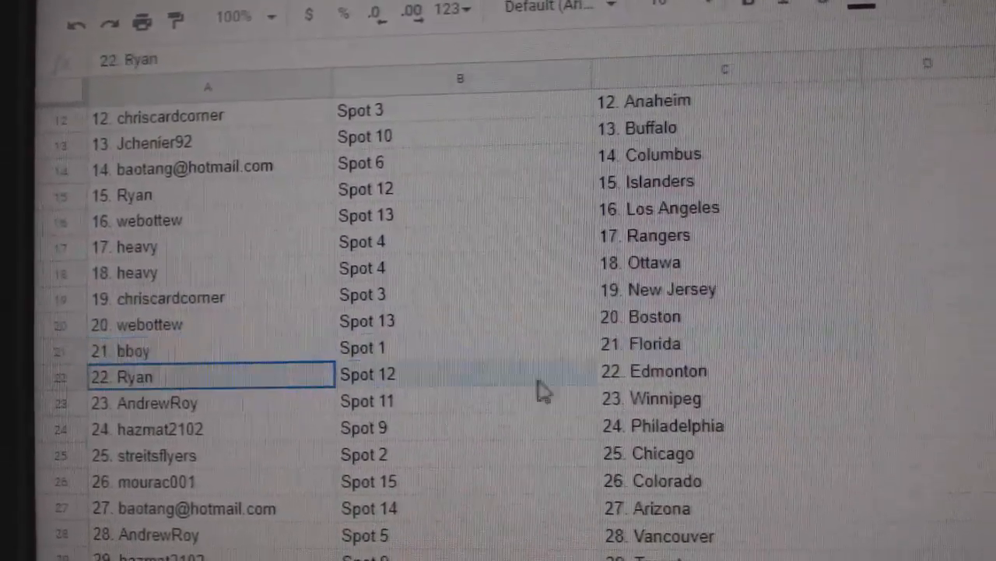